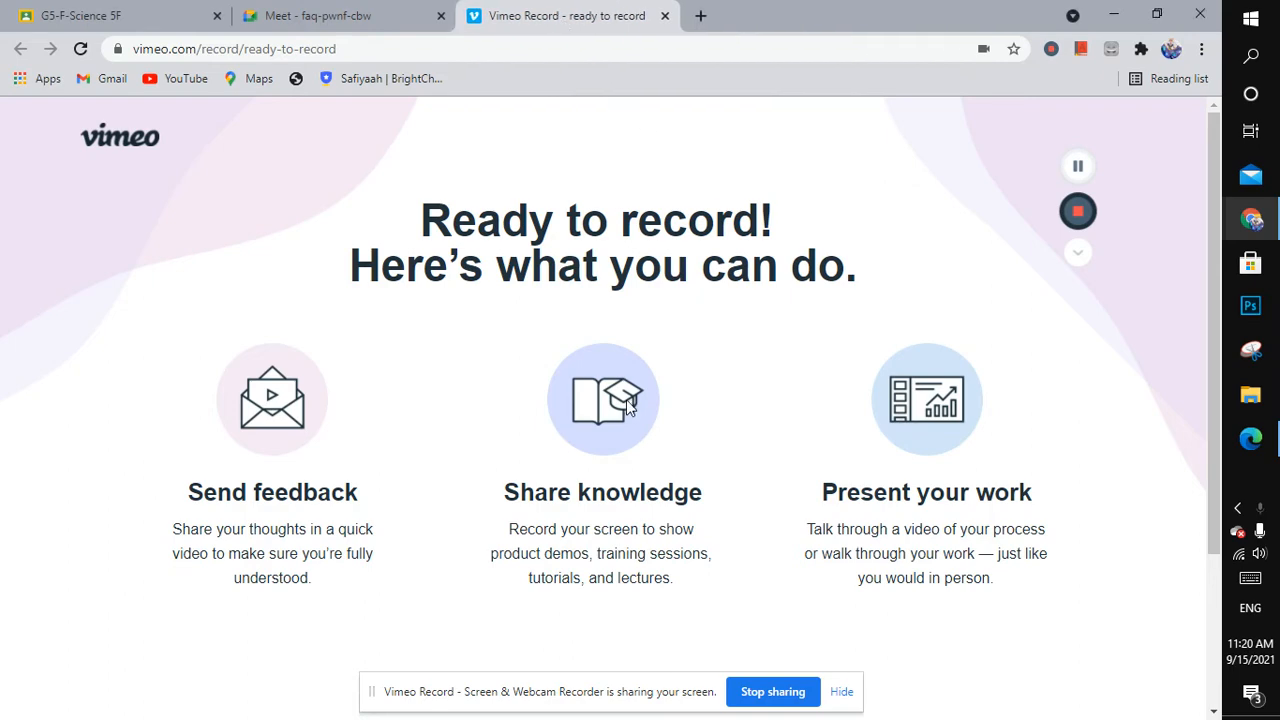
{"action": "mouse_move", "coordinate": [1108, 8]}
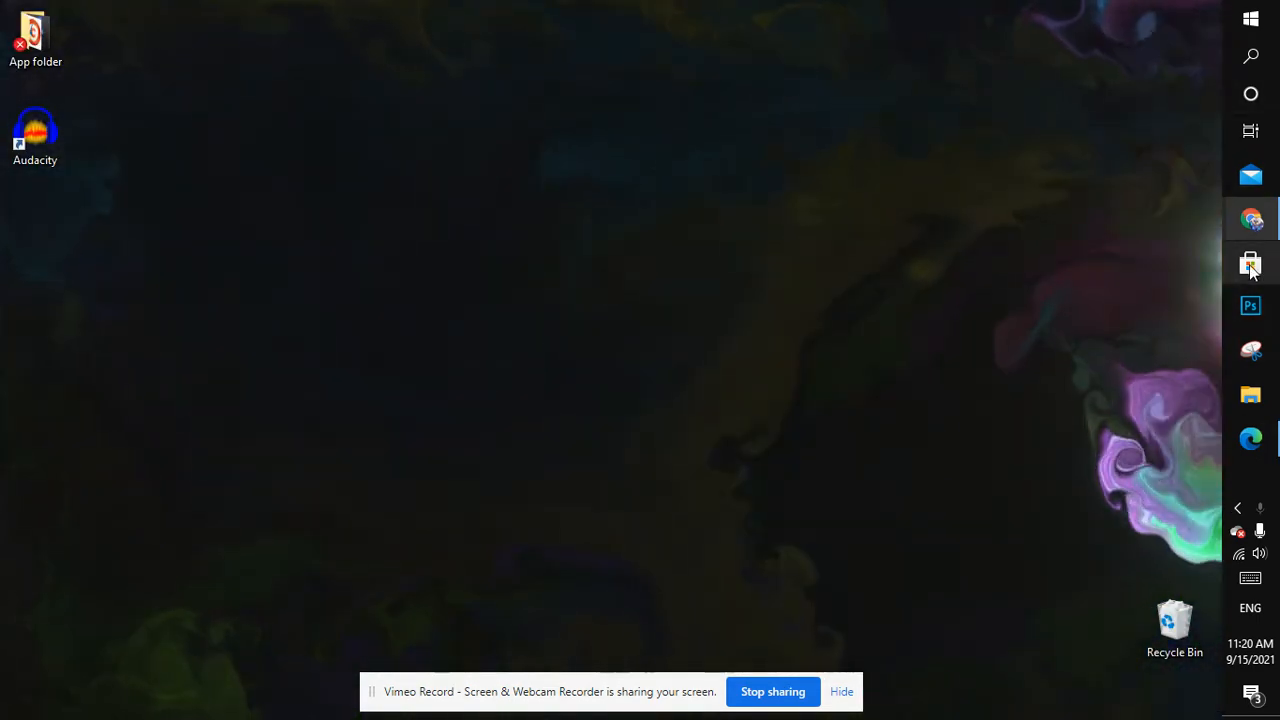
- Search Microsoft Store for 'lively wallpaper' to find the Lively Wallpaper app
{"action": "left_click", "coordinate": [1250, 263]}
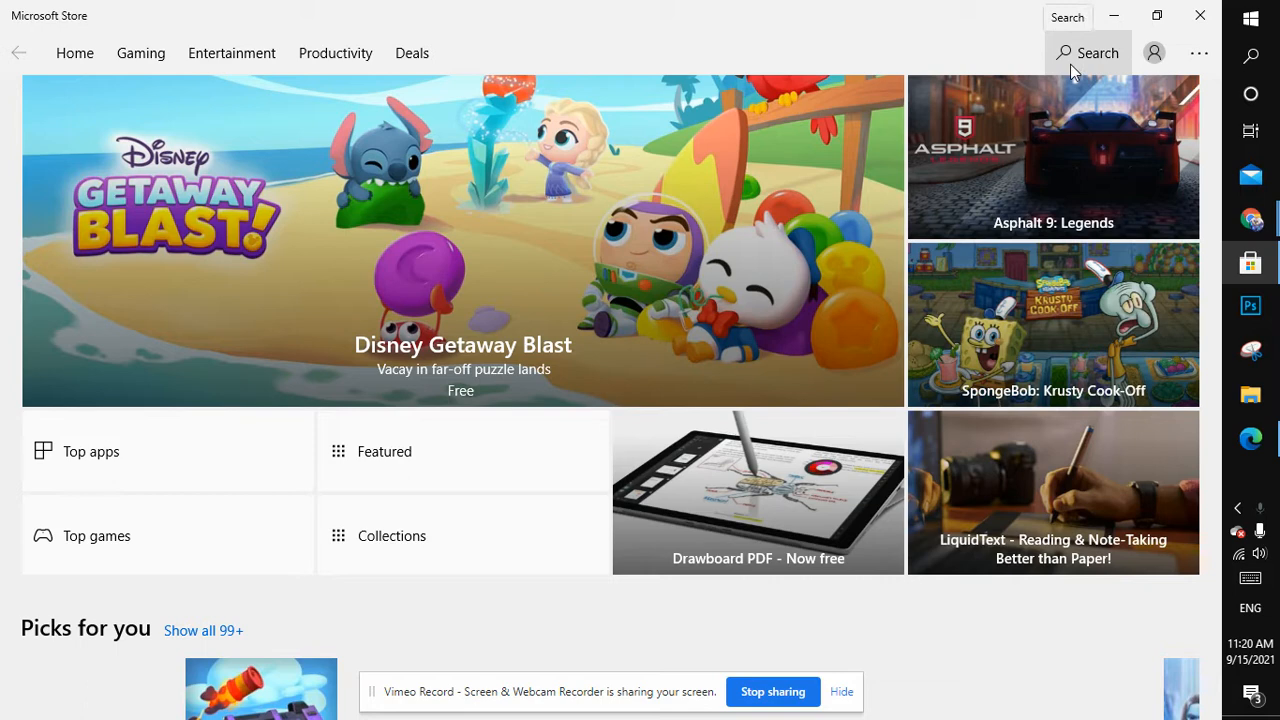
{"action": "left_click", "coordinate": [1087, 52]}
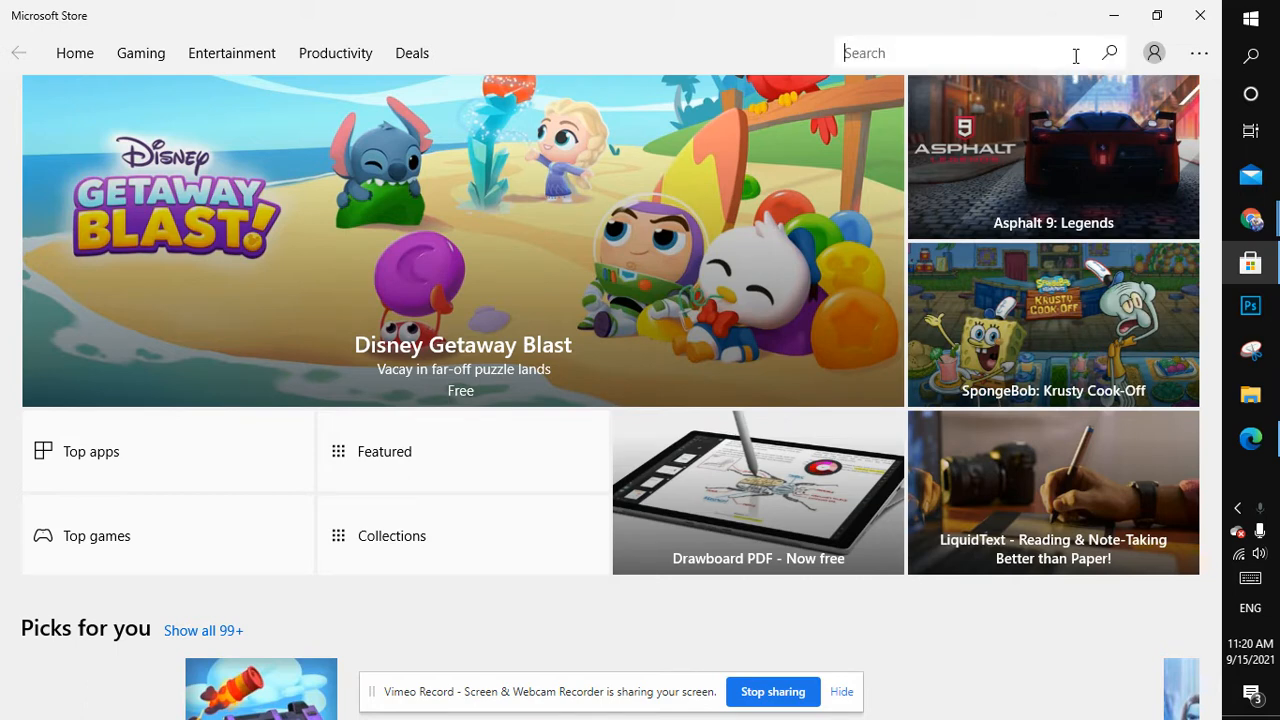
{"action": "type", "text": "liv"}
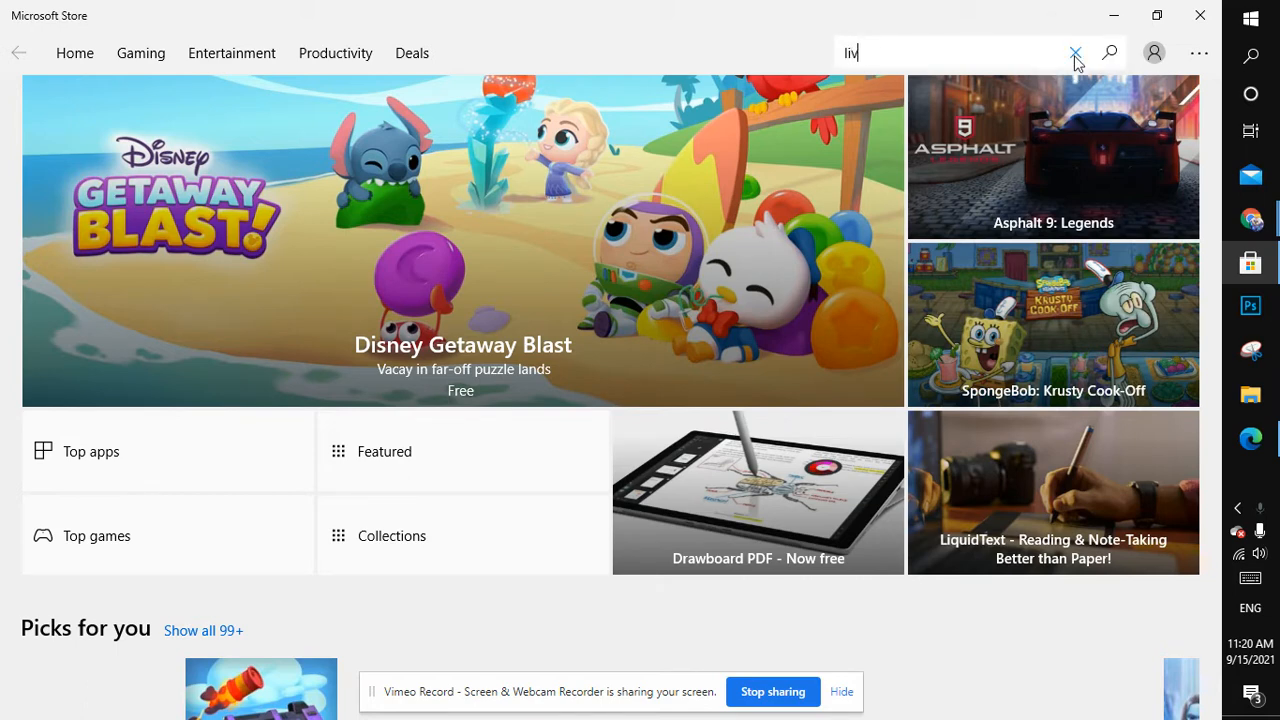
{"action": "type", "text": "lively walla"}
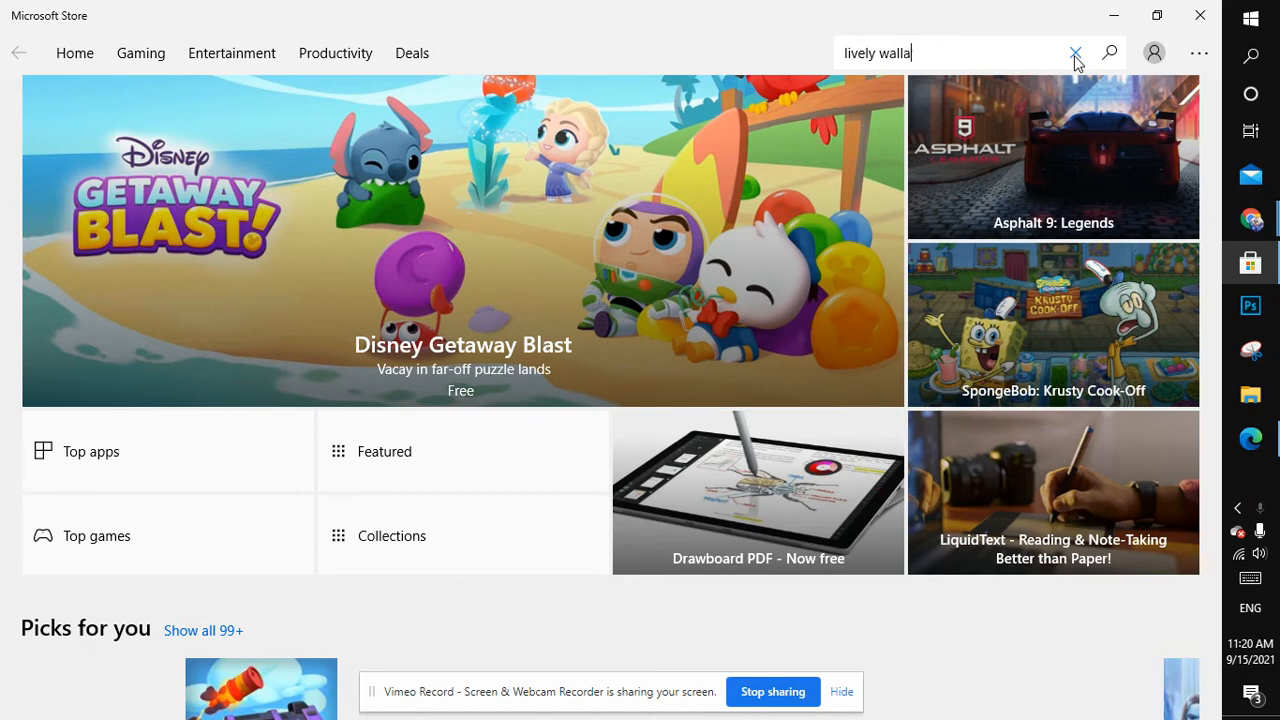
{"action": "left_click", "coordinate": [1108, 53]}
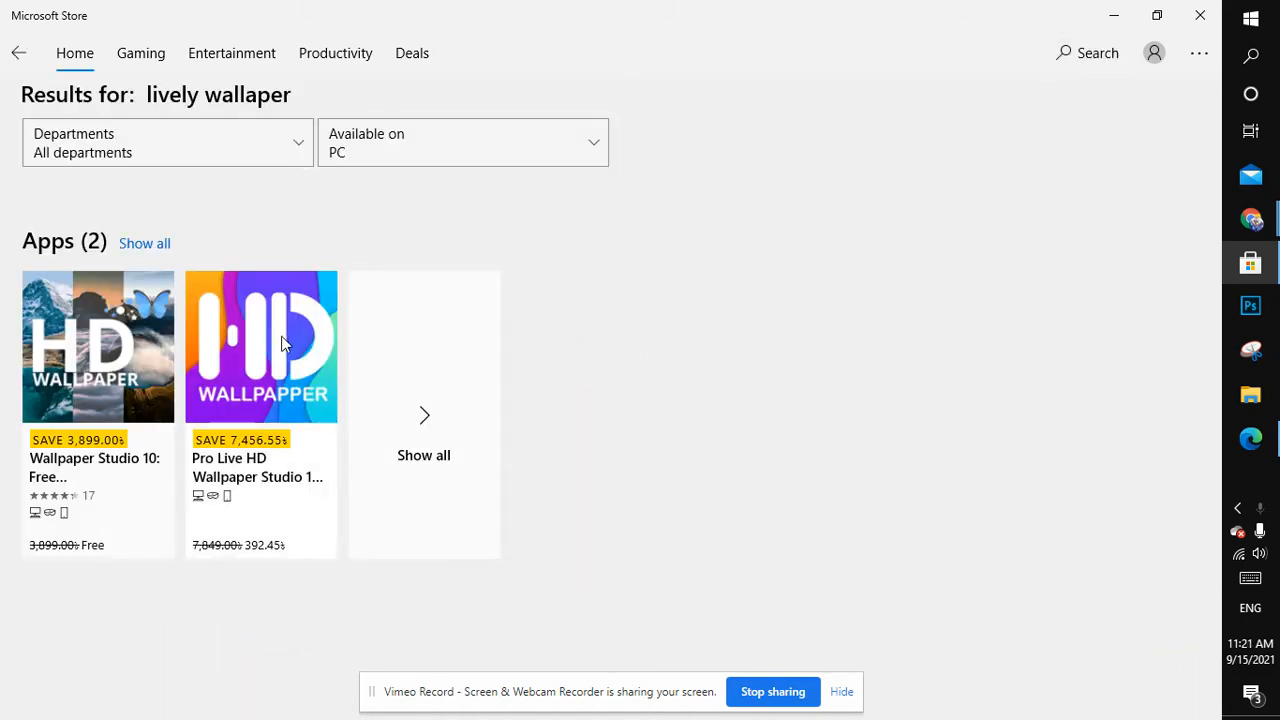
{"action": "mouse_move", "coordinate": [1087, 52]}
{"action": "type", "text": "lively wallpap"}
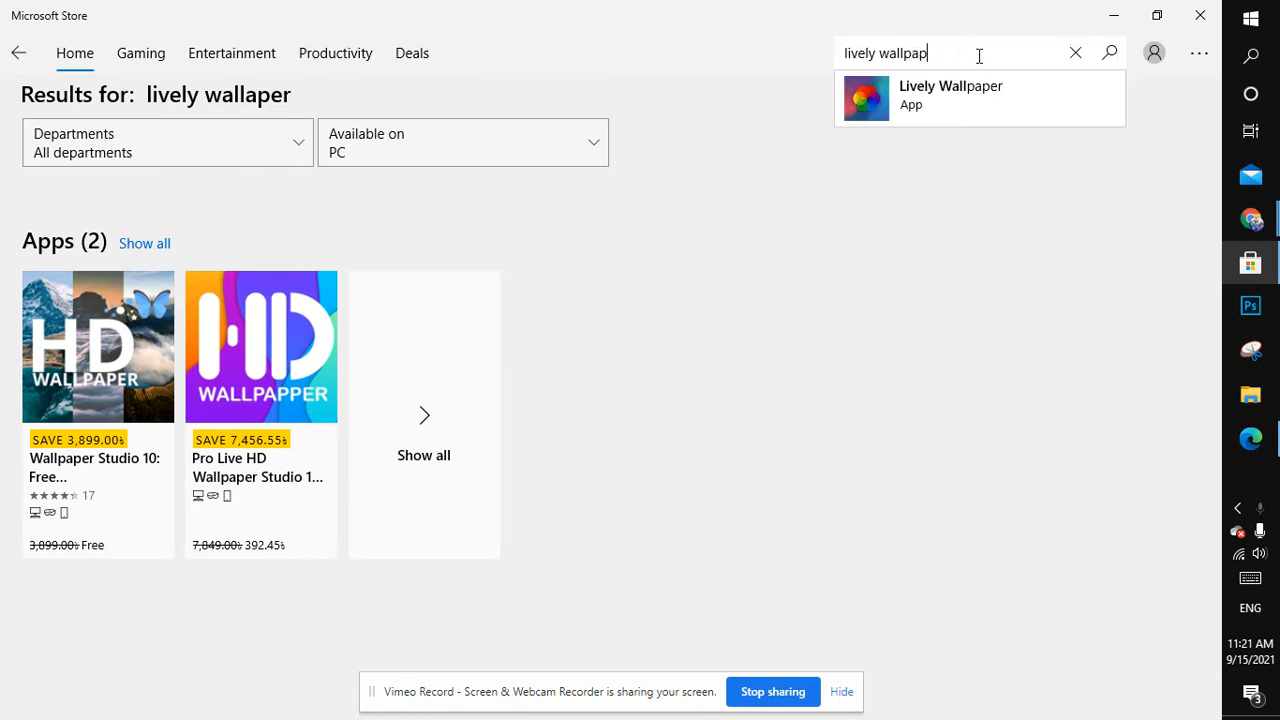
- Open the Lively Wallpaper page in the Store and install the app
{"action": "left_click", "coordinate": [949, 97]}
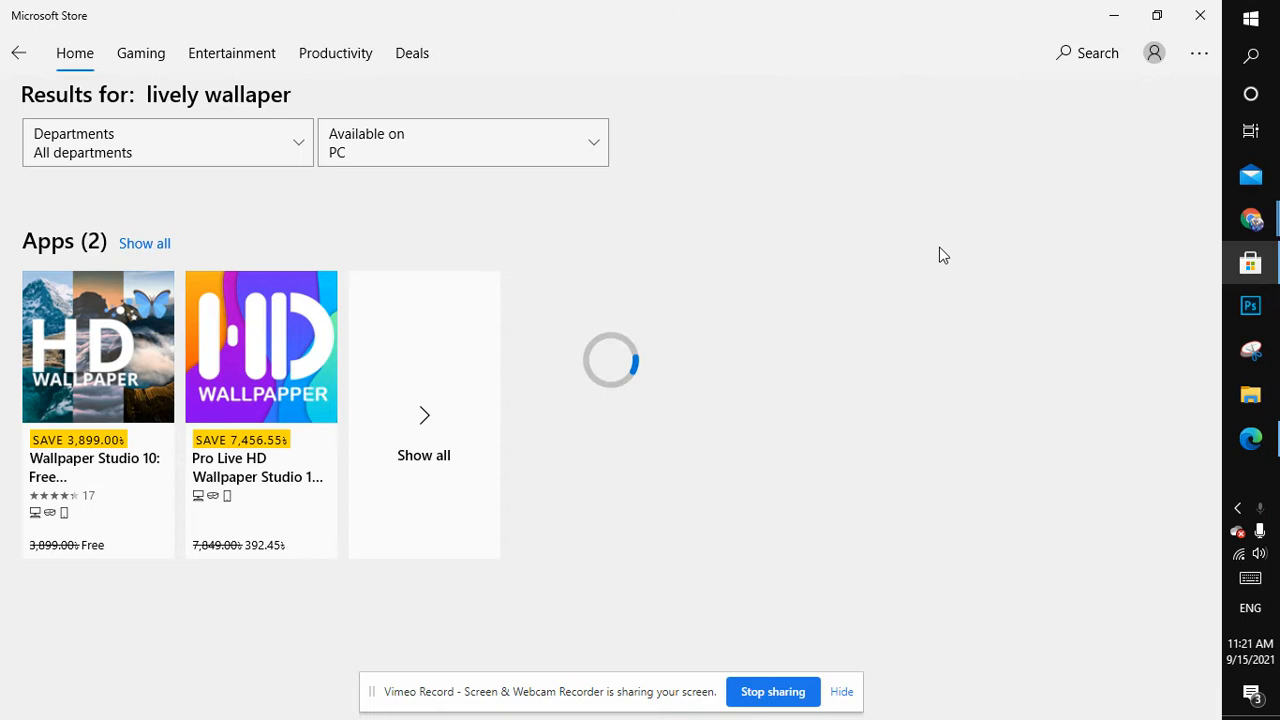
{"action": "mouse_move", "coordinate": [909, 102]}
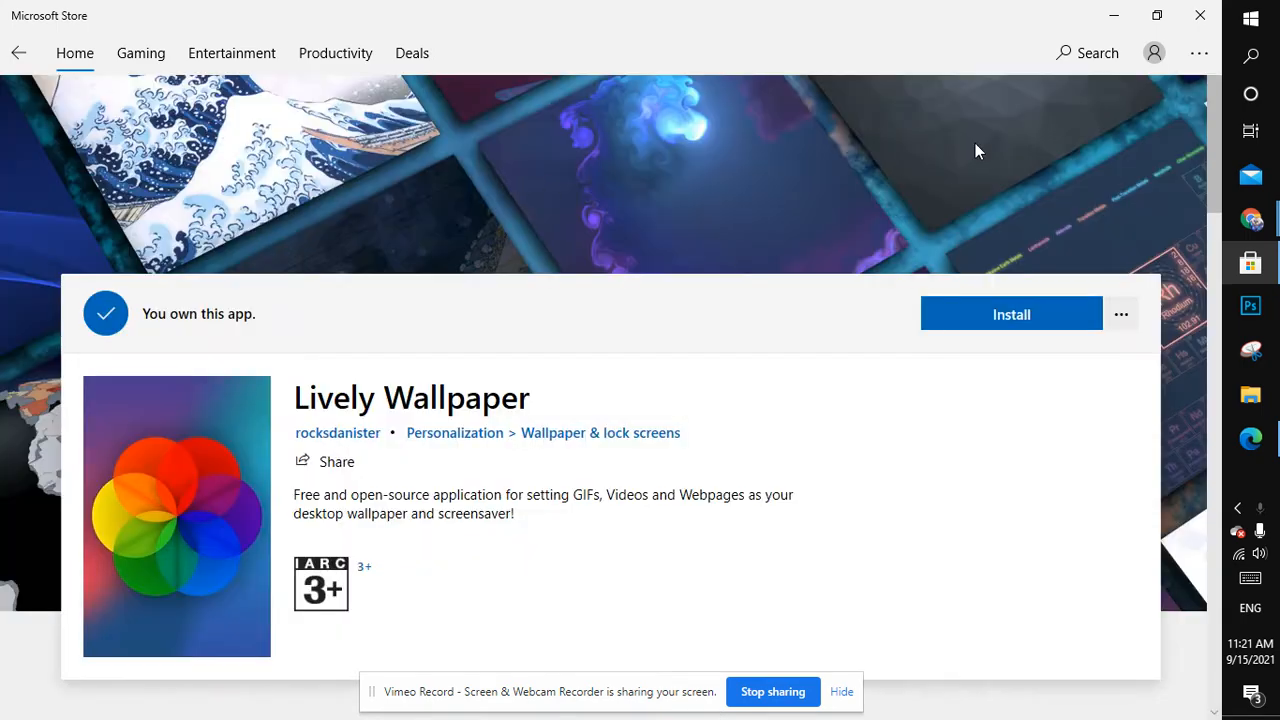
{"action": "left_click", "coordinate": [1010, 314]}
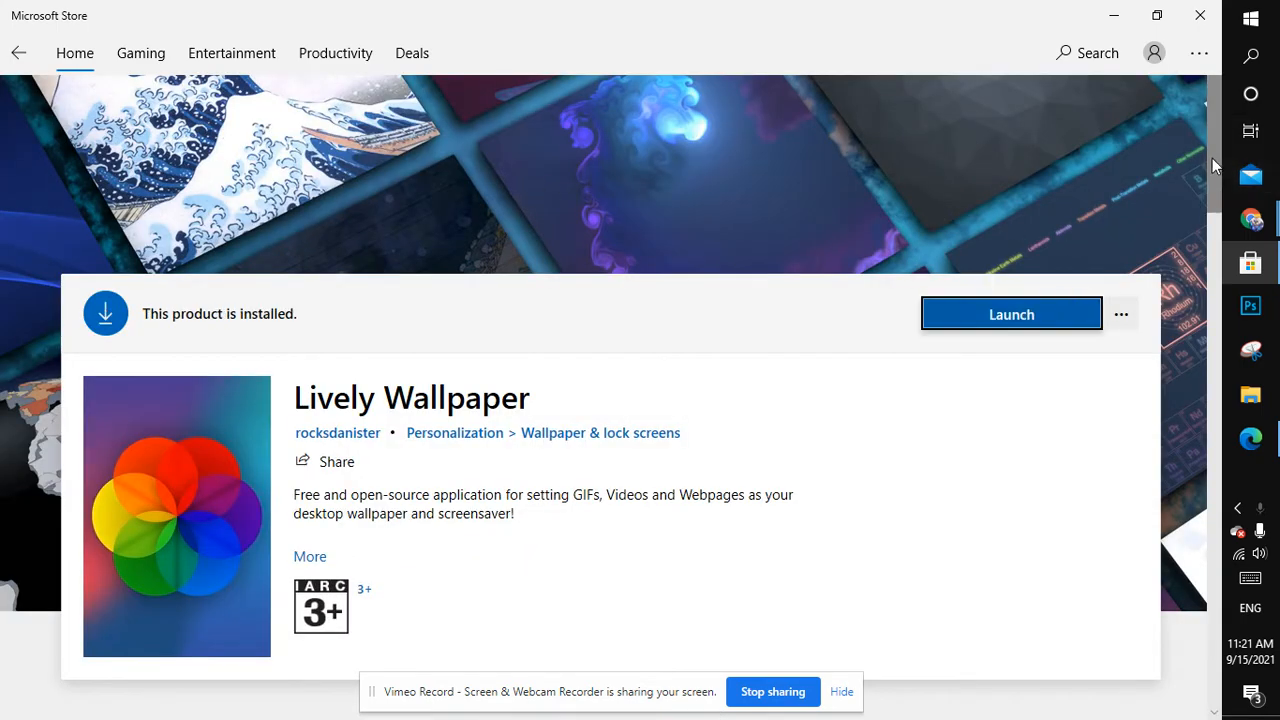
{"action": "scroll", "scroll_direction": "down", "scroll_amount": 3}
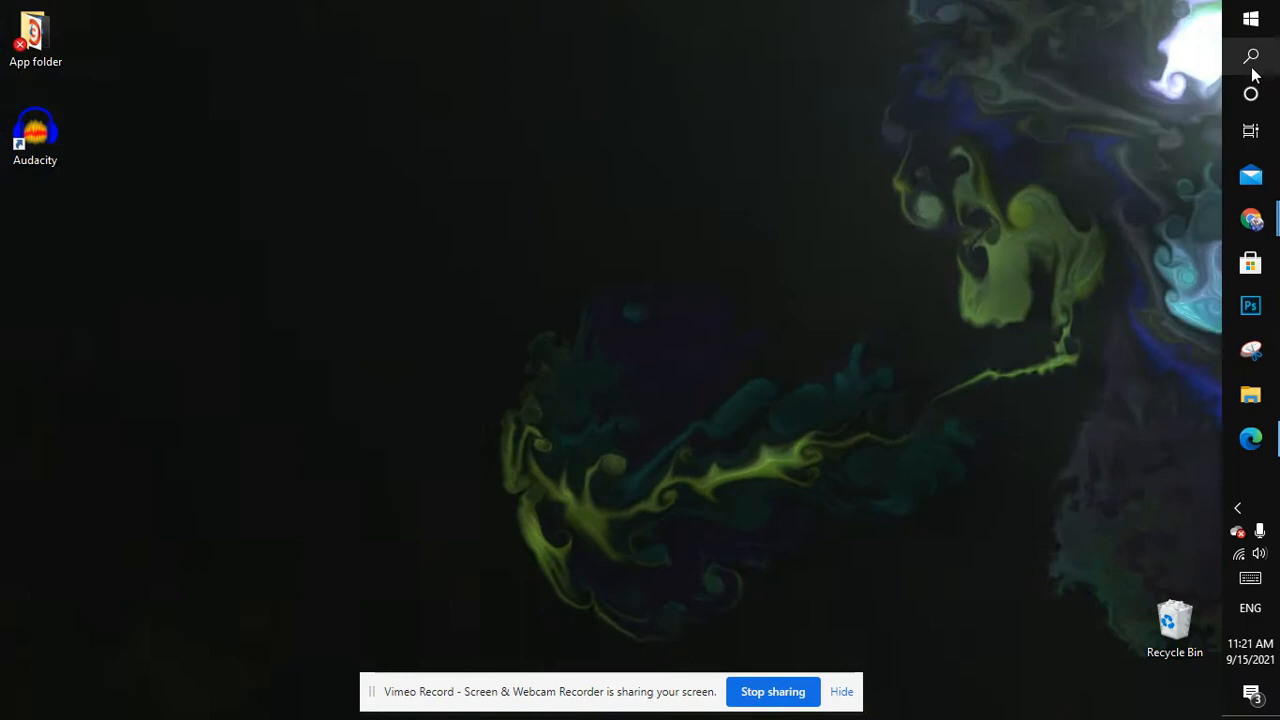
- Search the PC for Lively Wallpaper to launch it and view its wallpaper library
{"action": "left_click", "coordinate": [1250, 56]}
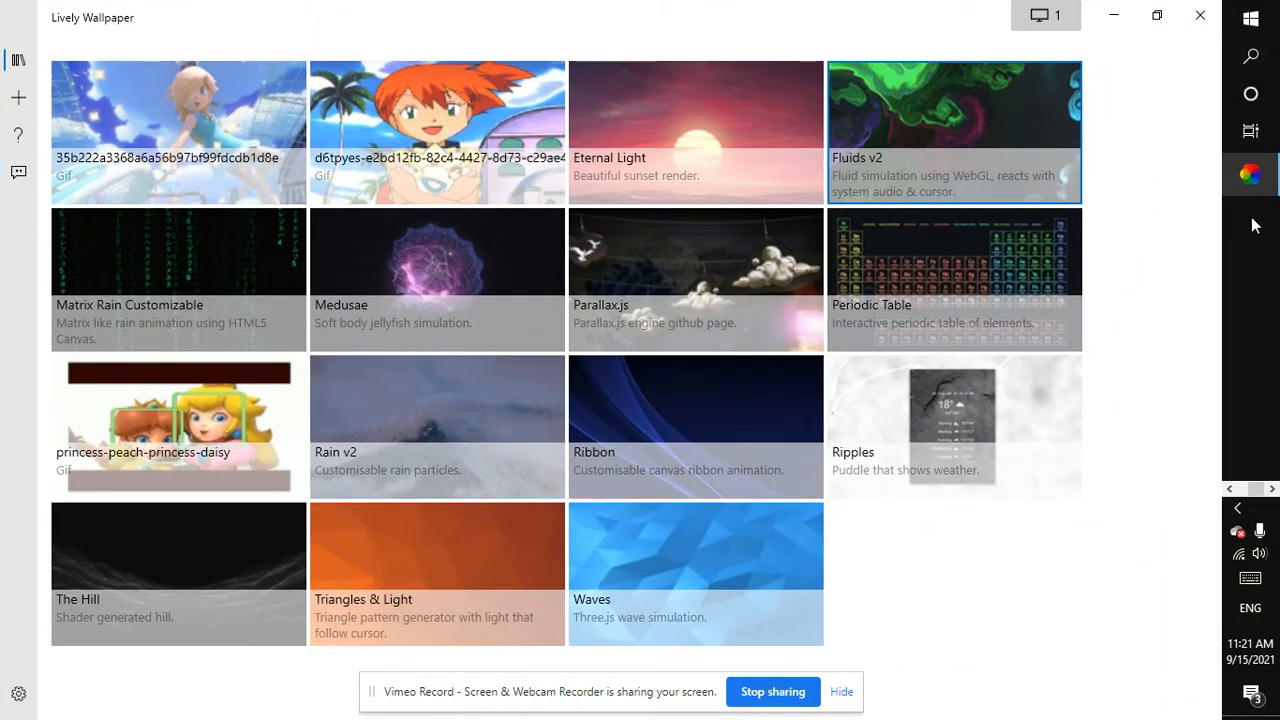
{"action": "mouse_move", "coordinate": [673, 35]}
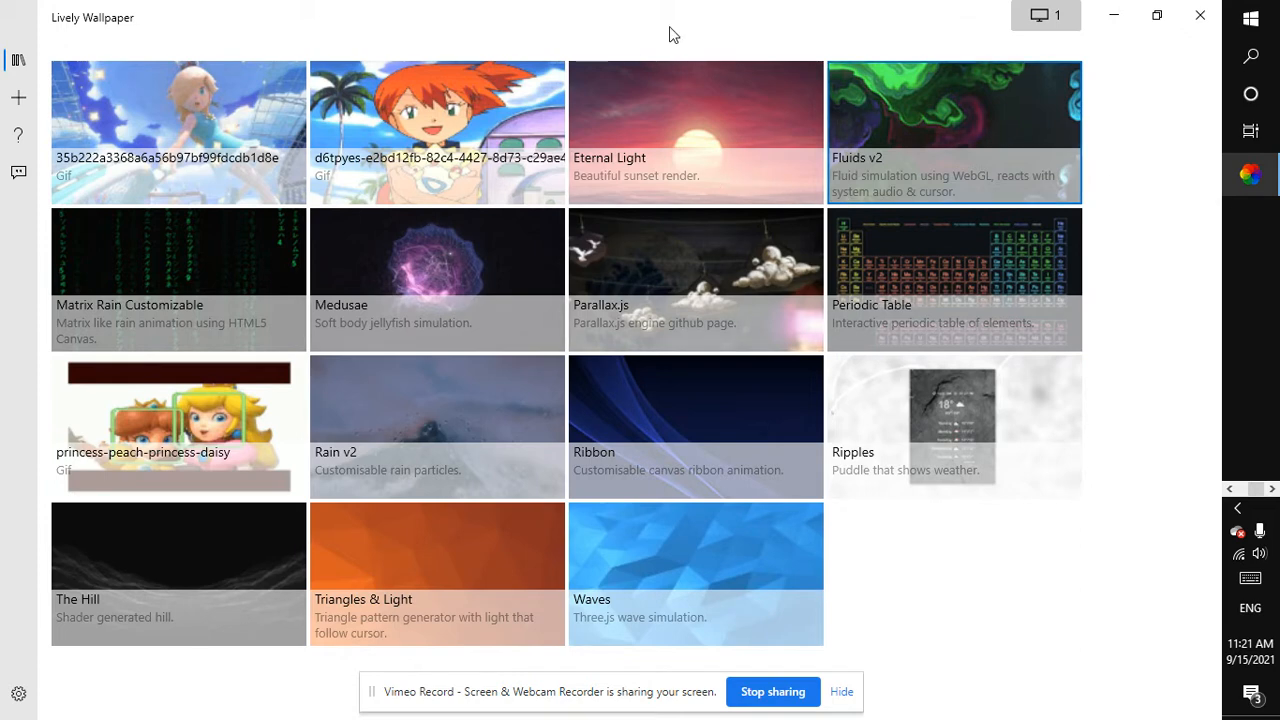
{"action": "mouse_move", "coordinate": [120, 96]}
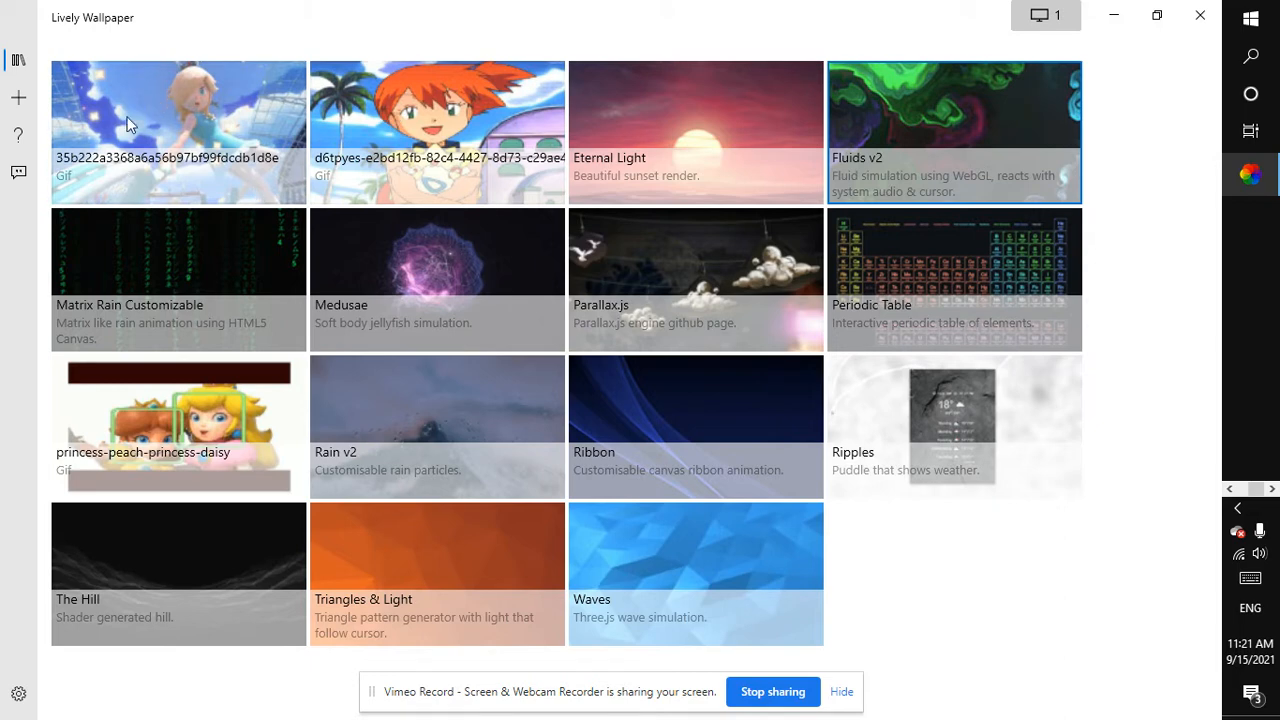
{"action": "mouse_move", "coordinate": [160, 333]}
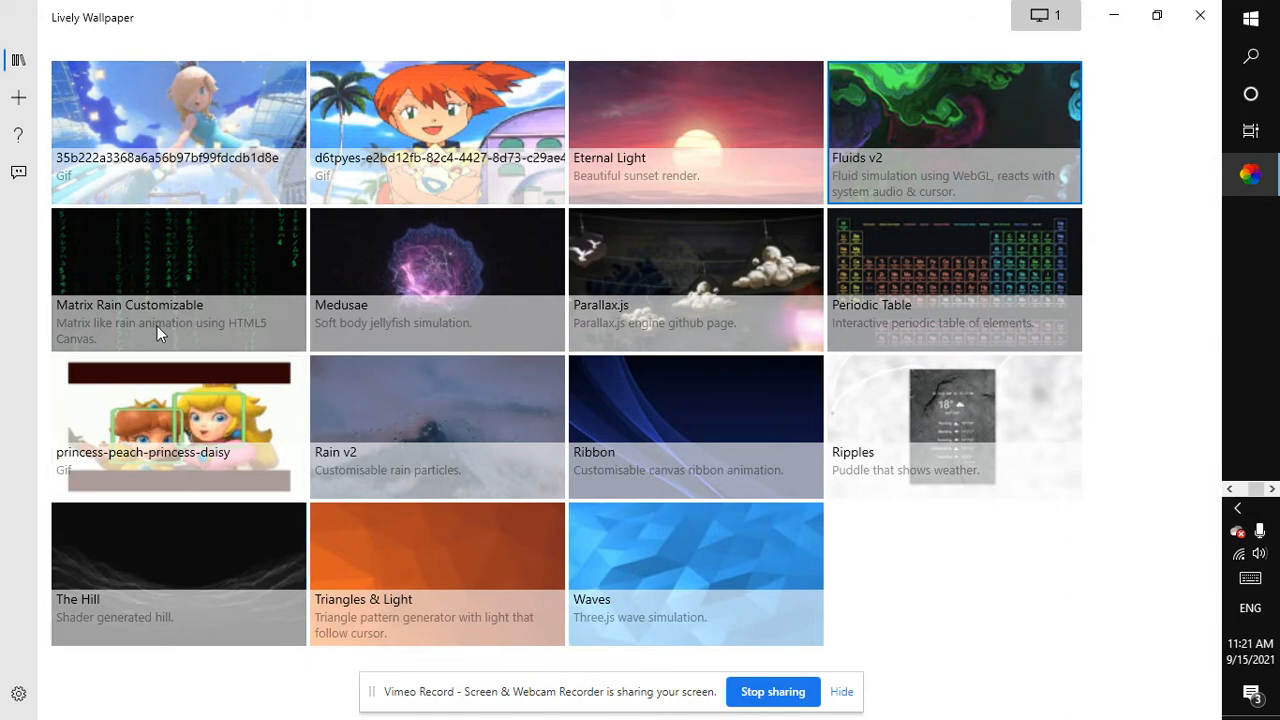
{"action": "mouse_move", "coordinate": [595, 350]}
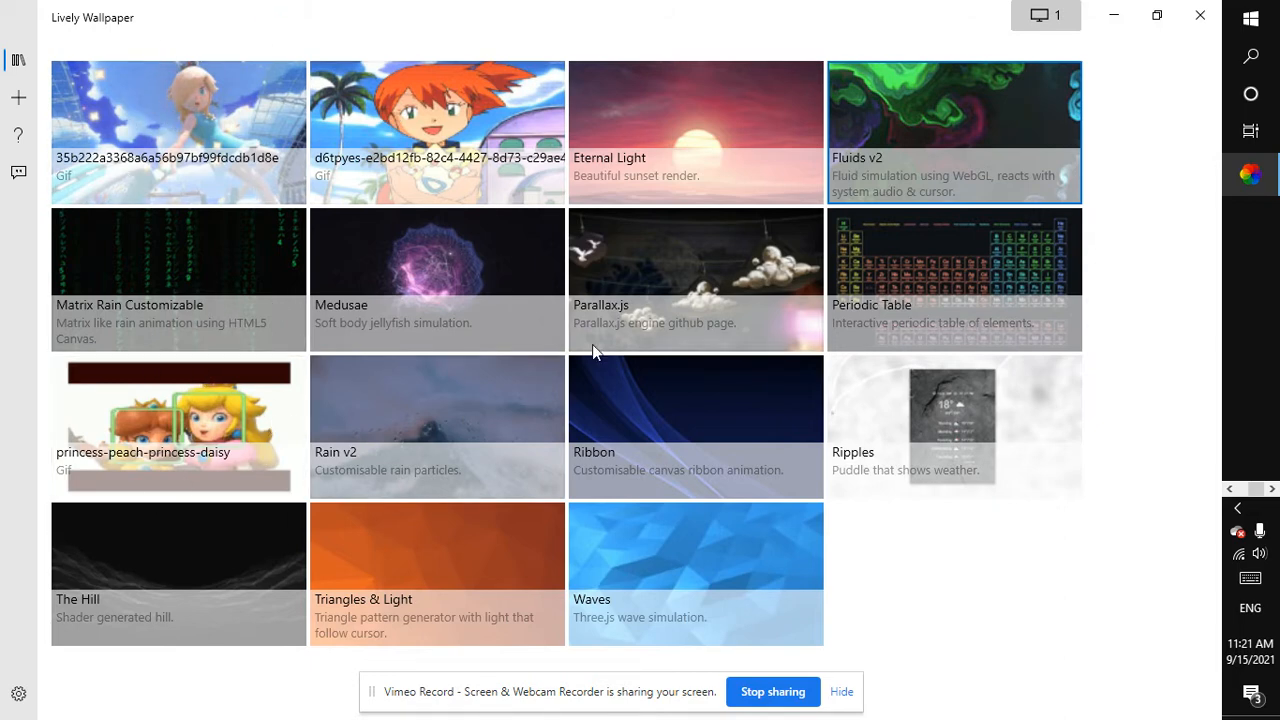
{"action": "mouse_move", "coordinate": [1000, 254]}
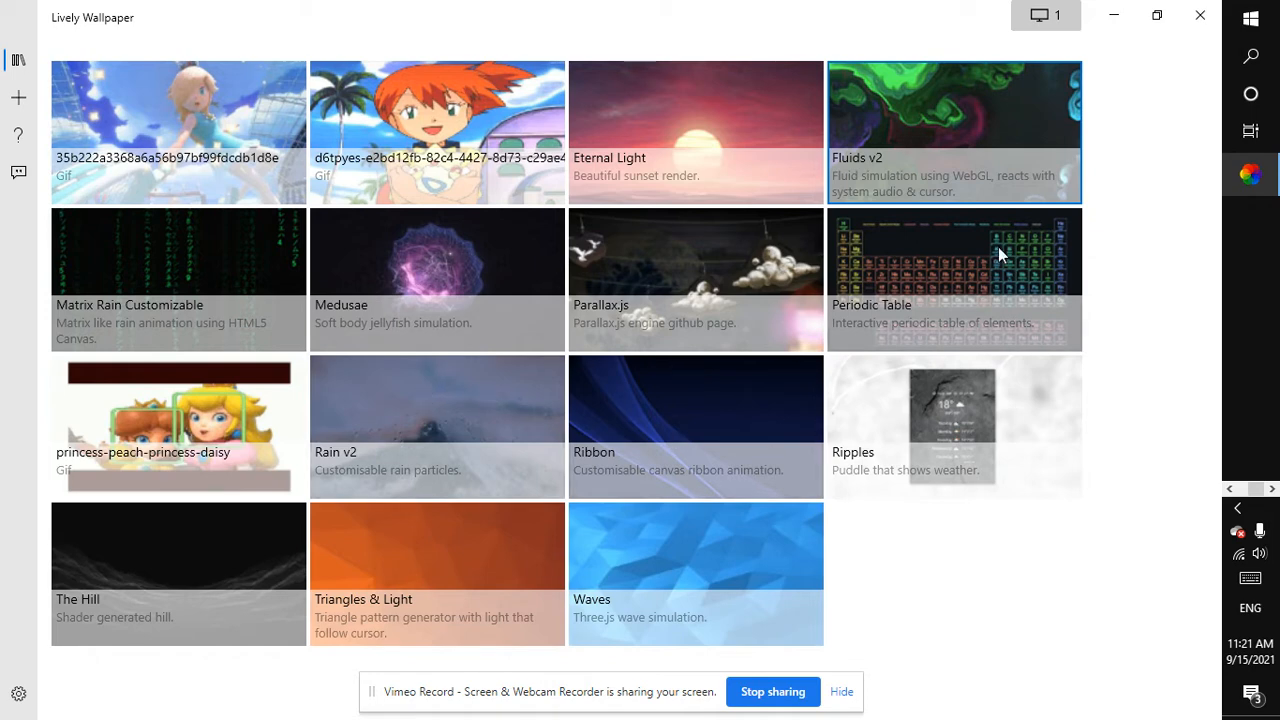
{"action": "mouse_move", "coordinate": [343, 277]}
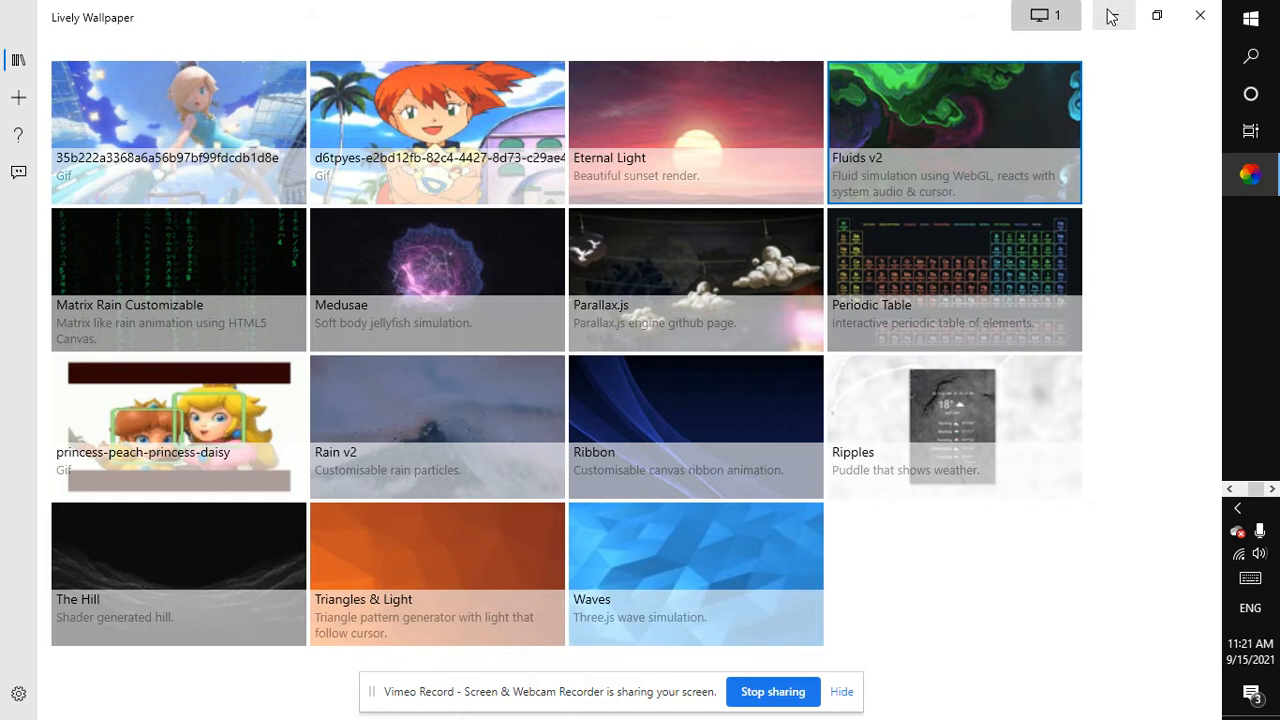
- Minimize the Lively Wallpaper window to reveal the desktop
{"action": "left_click", "coordinate": [1199, 15]}
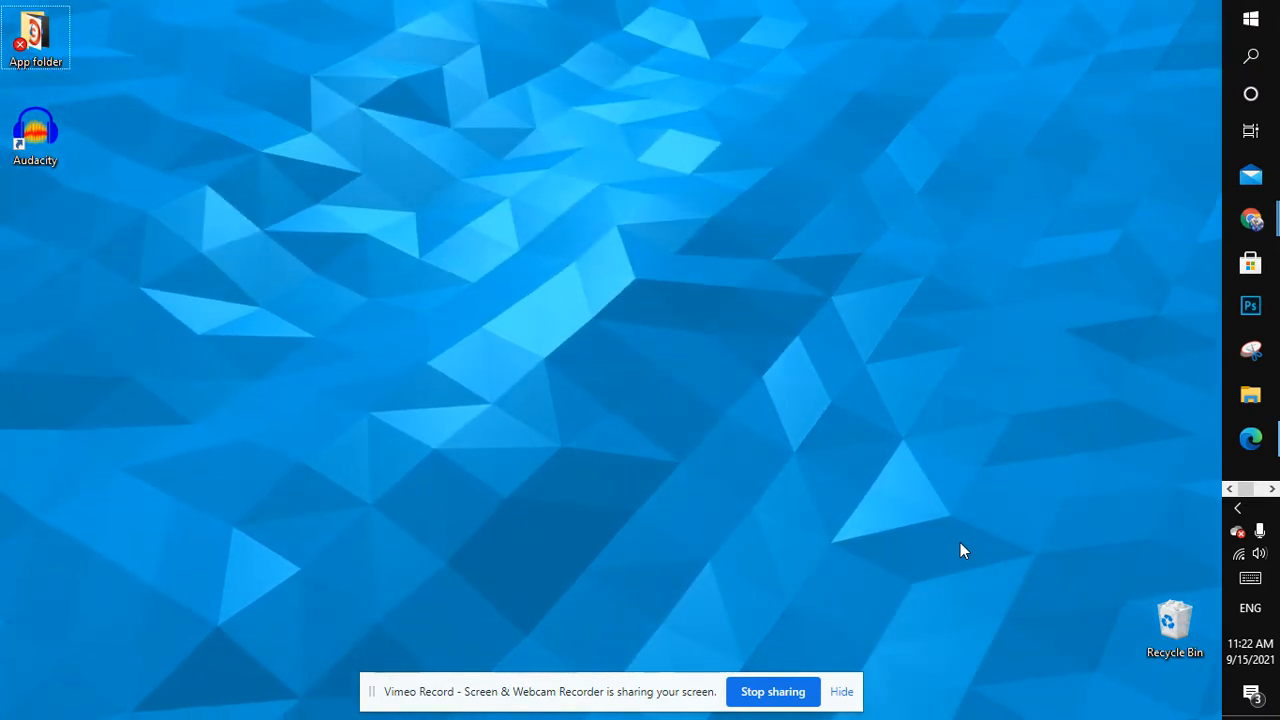
{"action": "mouse_move", "coordinate": [488, 267]}
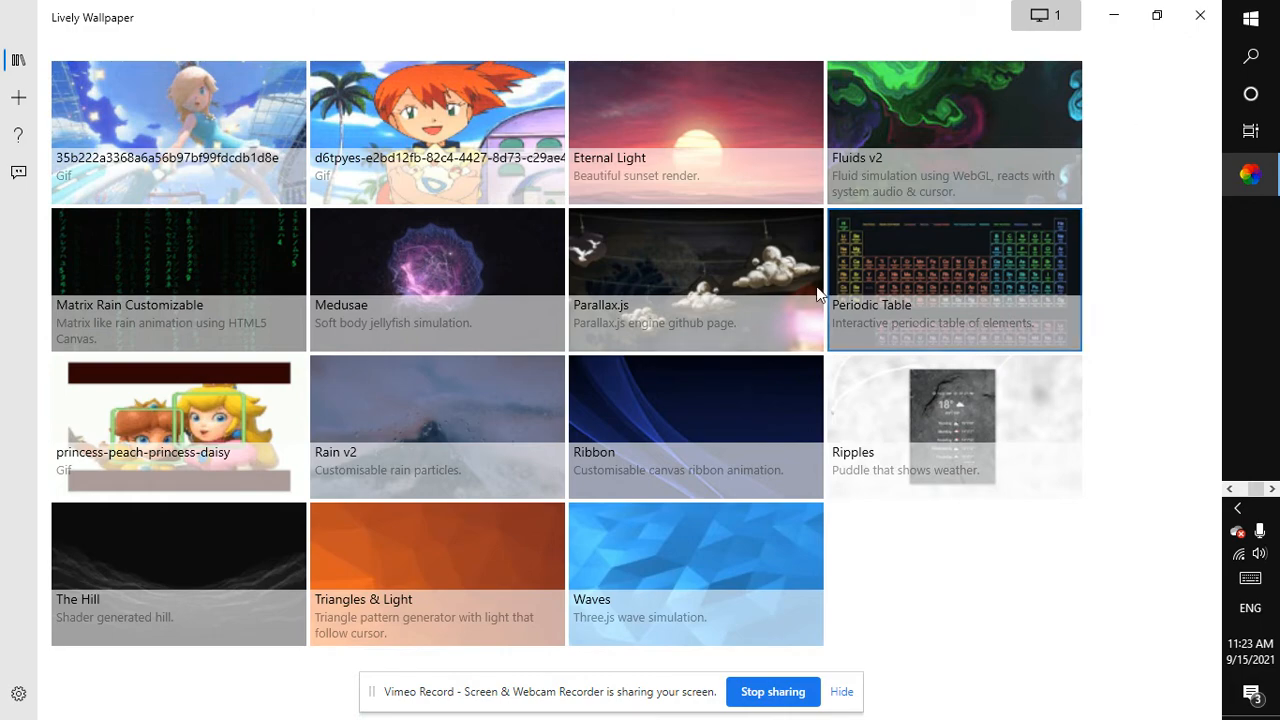
{"action": "mouse_move", "coordinate": [1024, 8]}
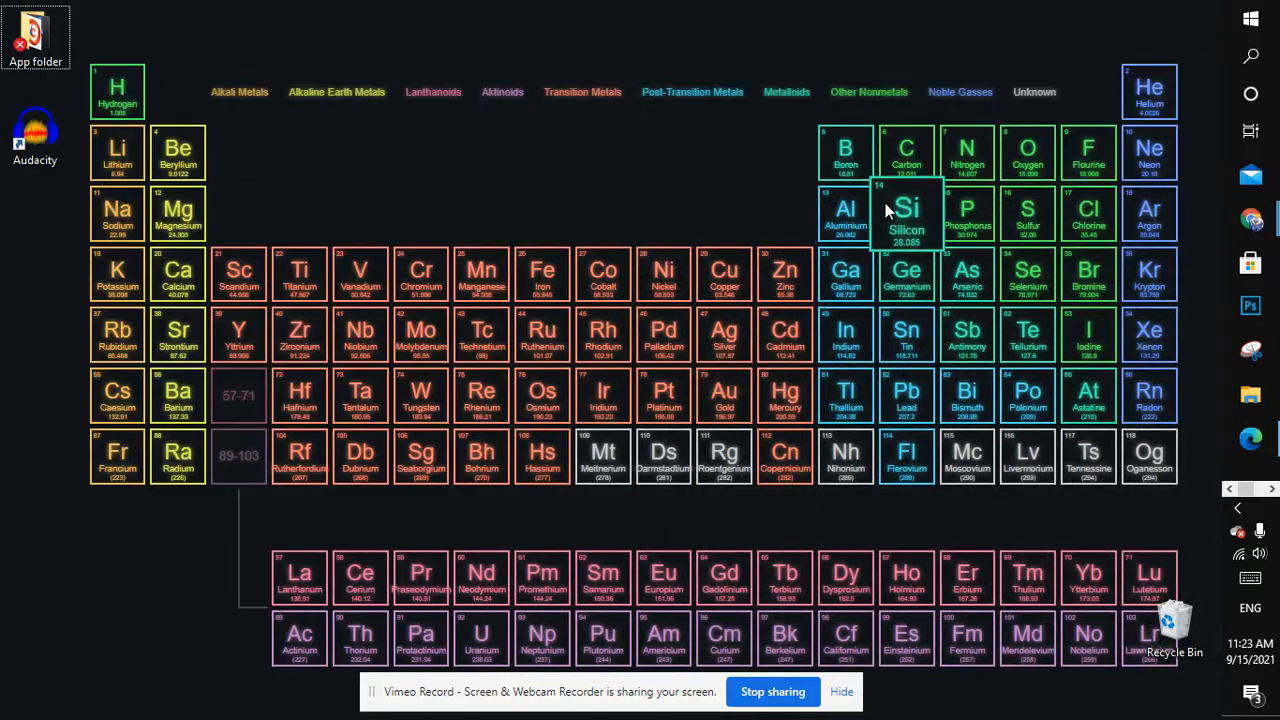
{"action": "mouse_move", "coordinate": [910, 33]}
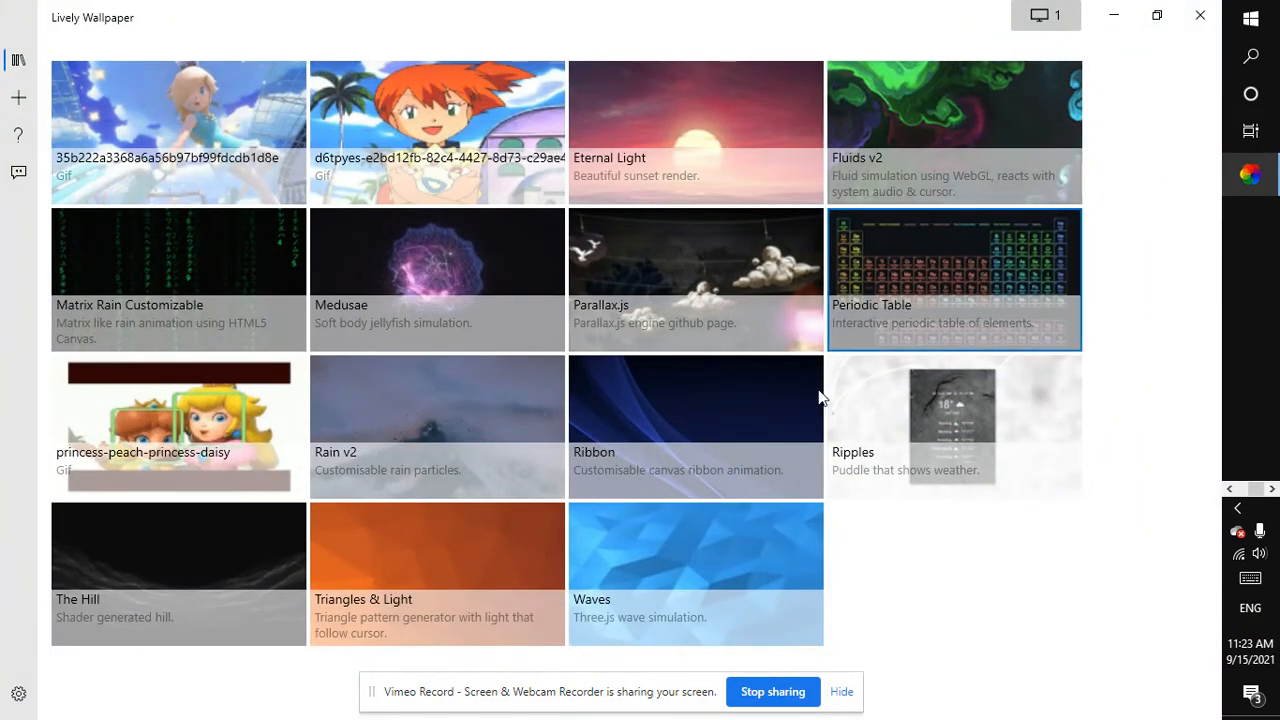
{"action": "mouse_move", "coordinate": [737, 280]}
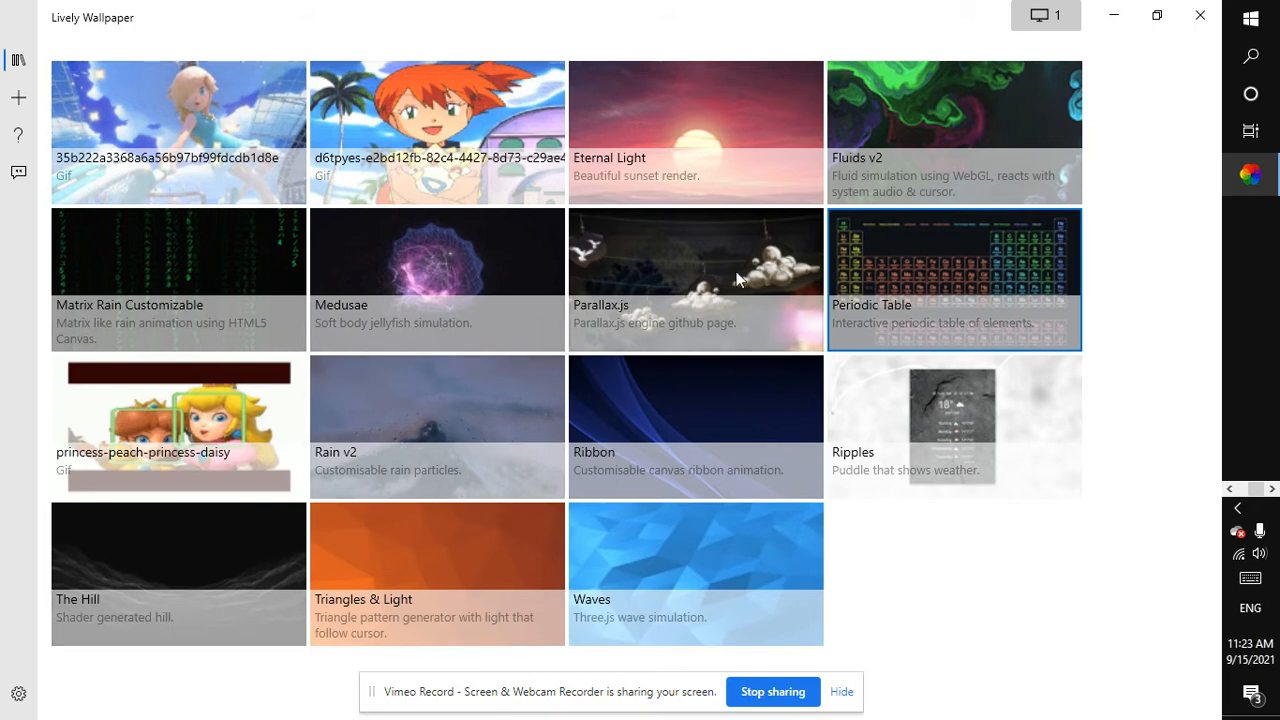
{"action": "mouse_move", "coordinate": [1189, 484]}
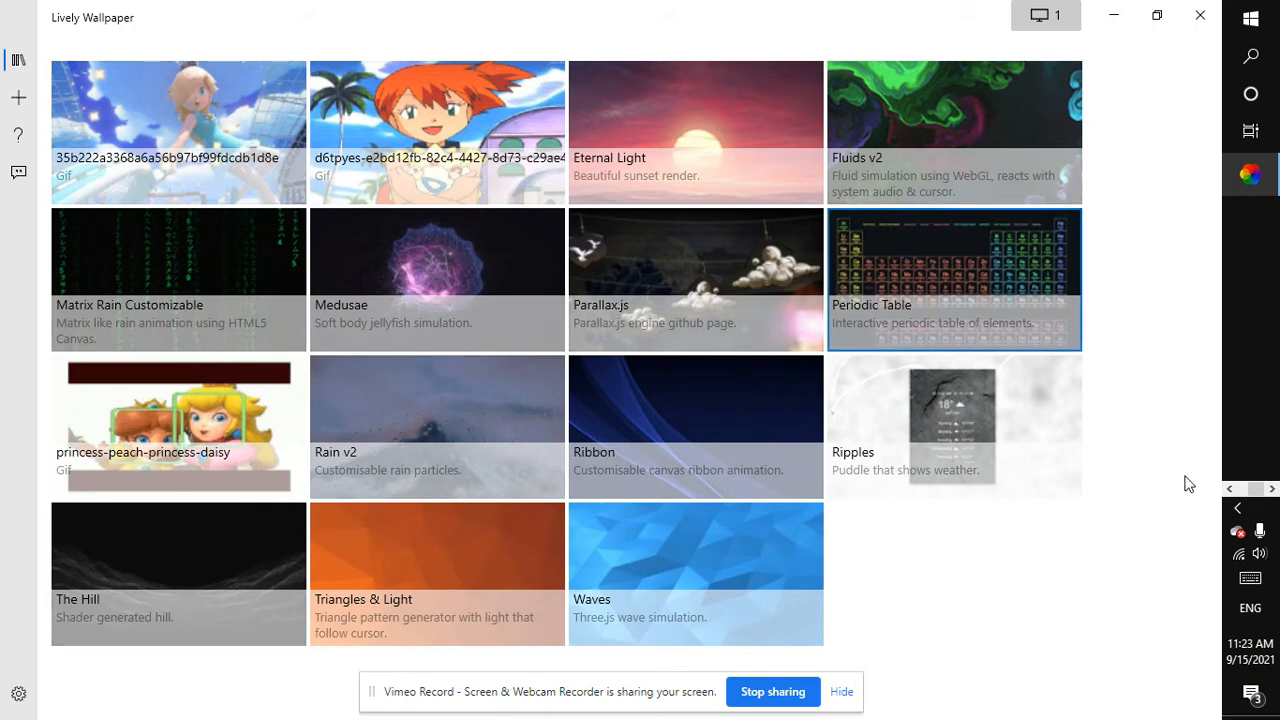
{"action": "mouse_move", "coordinate": [975, 135]}
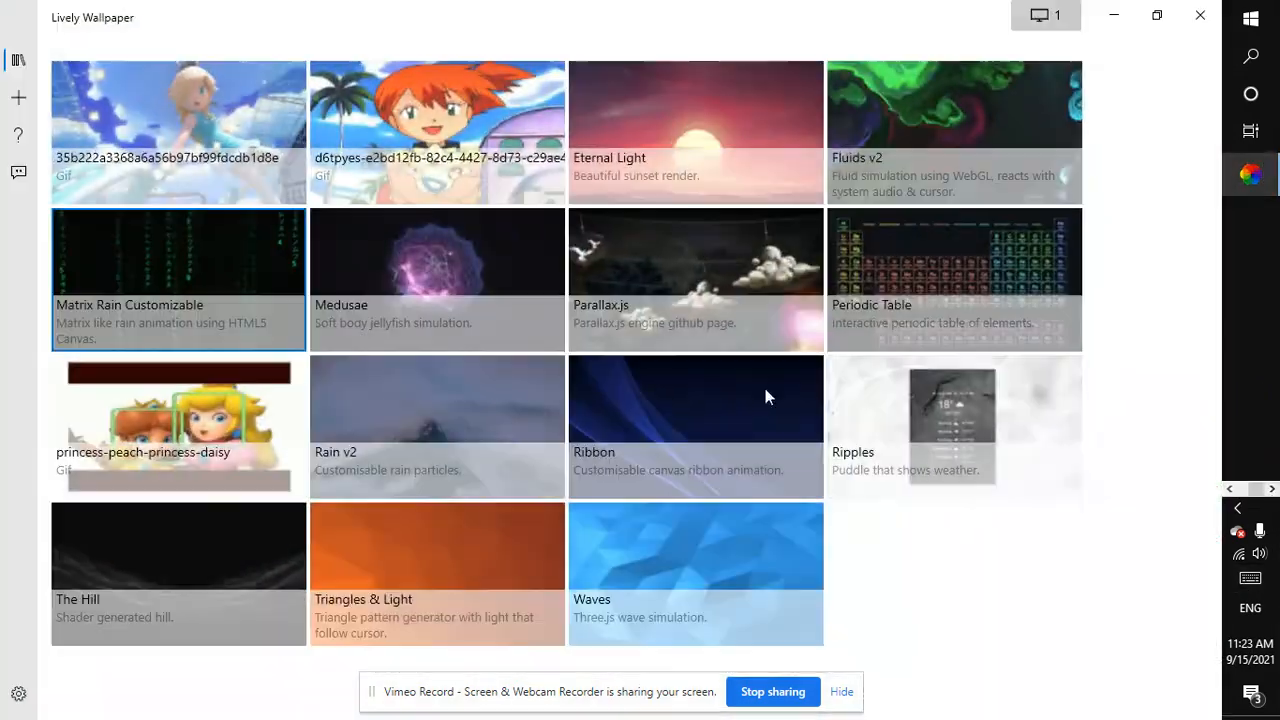
- Open Lively Wallpaper's Add Wallpaper page
{"action": "left_click", "coordinate": [18, 97]}
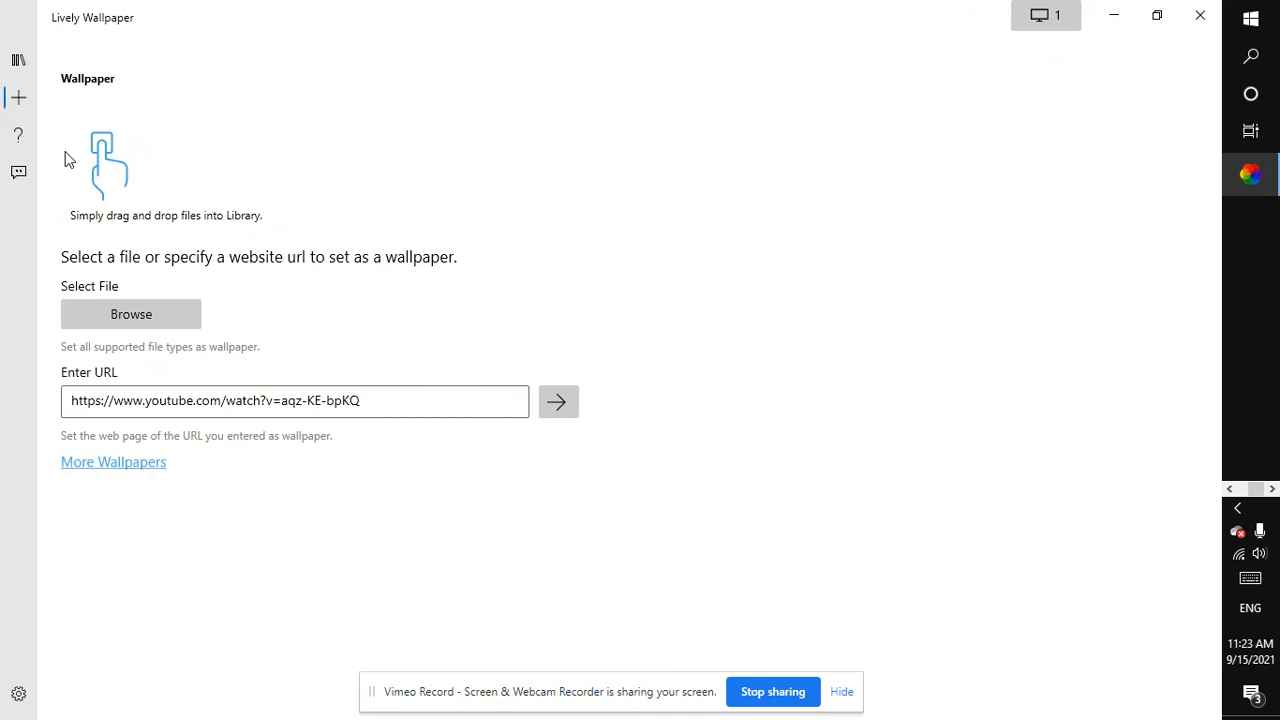
{"action": "mouse_move", "coordinate": [131, 314]}
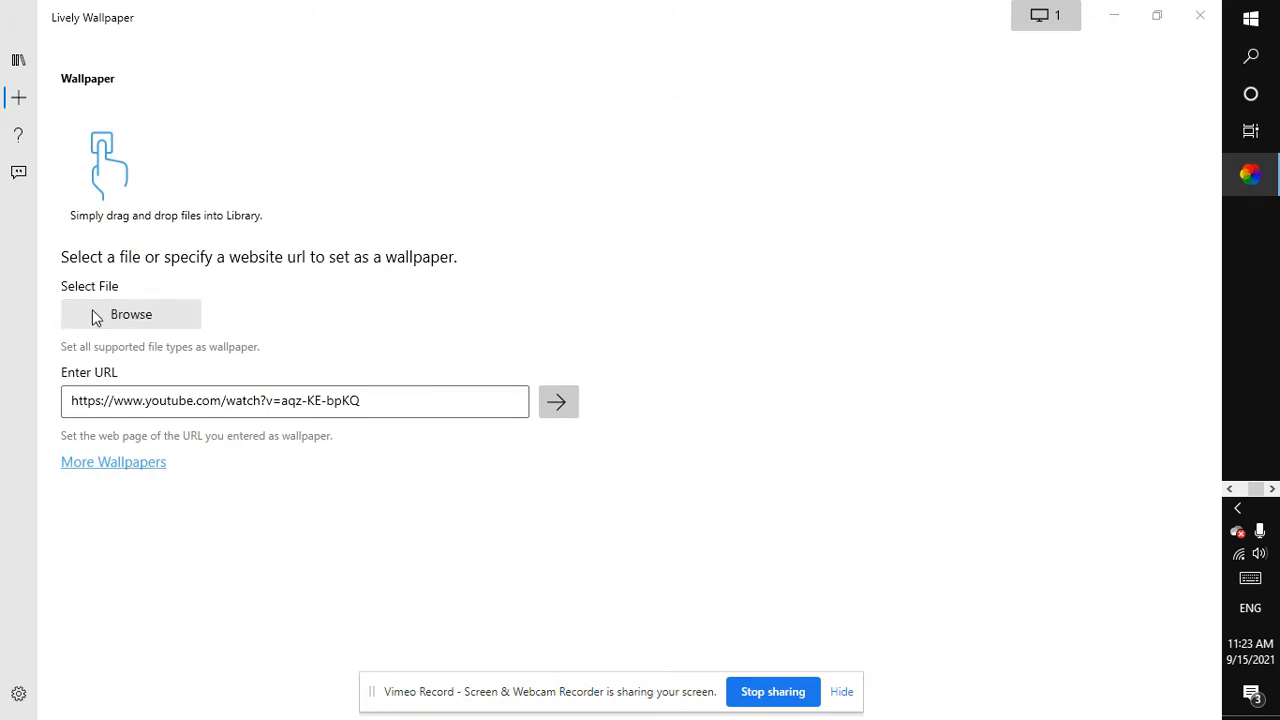
- Cancel the Browse file picker and minimize Lively Wallpaper to view Matrix Rain
{"action": "left_click", "coordinate": [131, 314]}
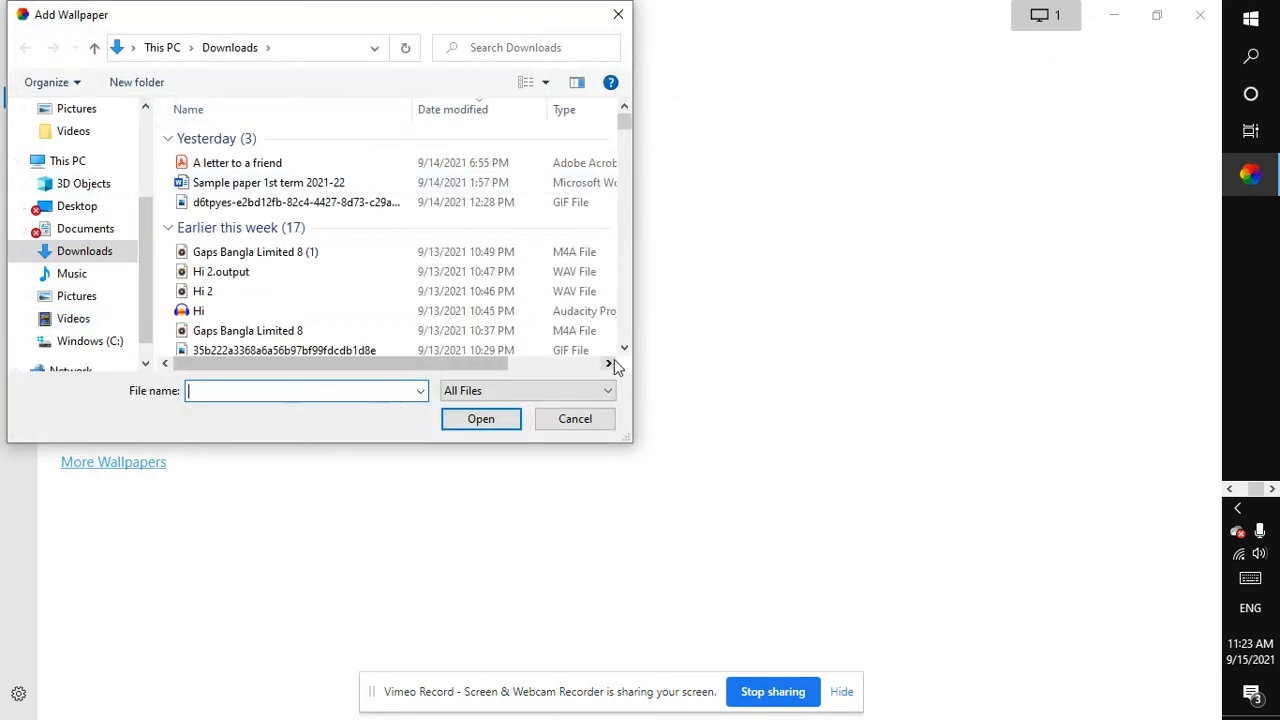
{"action": "left_click", "coordinate": [575, 418]}
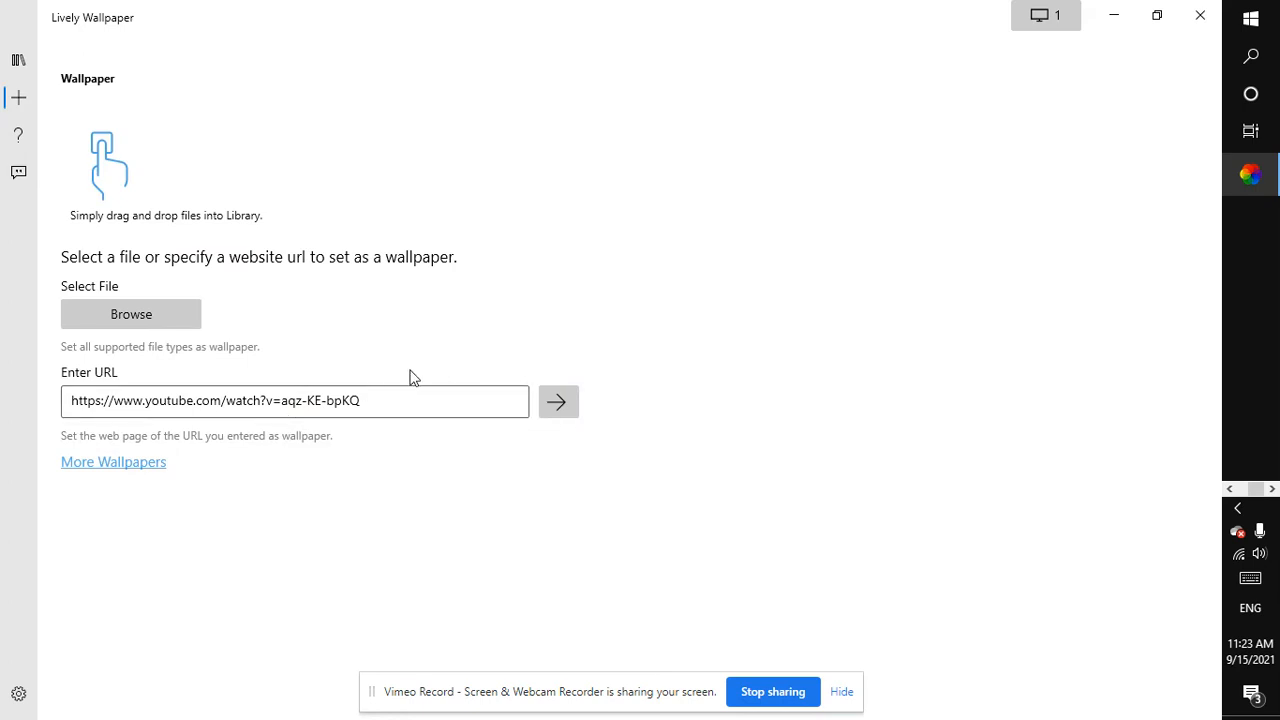
{"action": "left_click", "coordinate": [295, 401]}
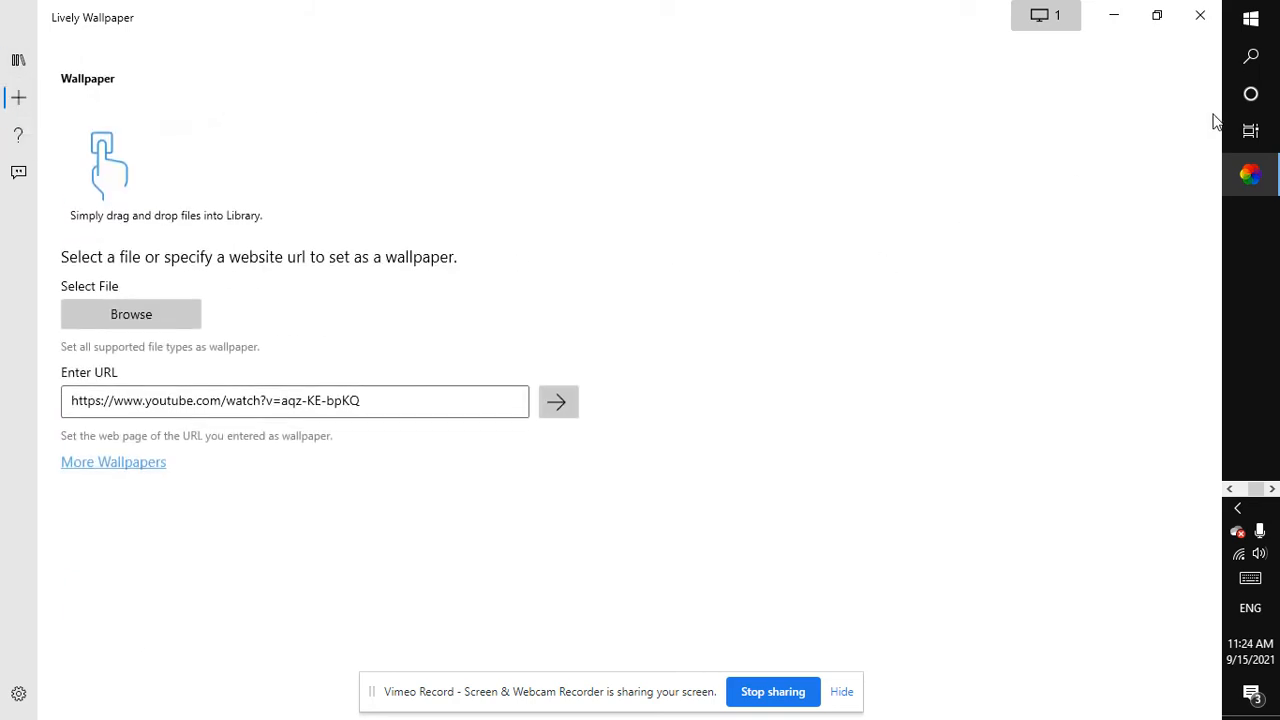
{"action": "left_click", "coordinate": [557, 401]}
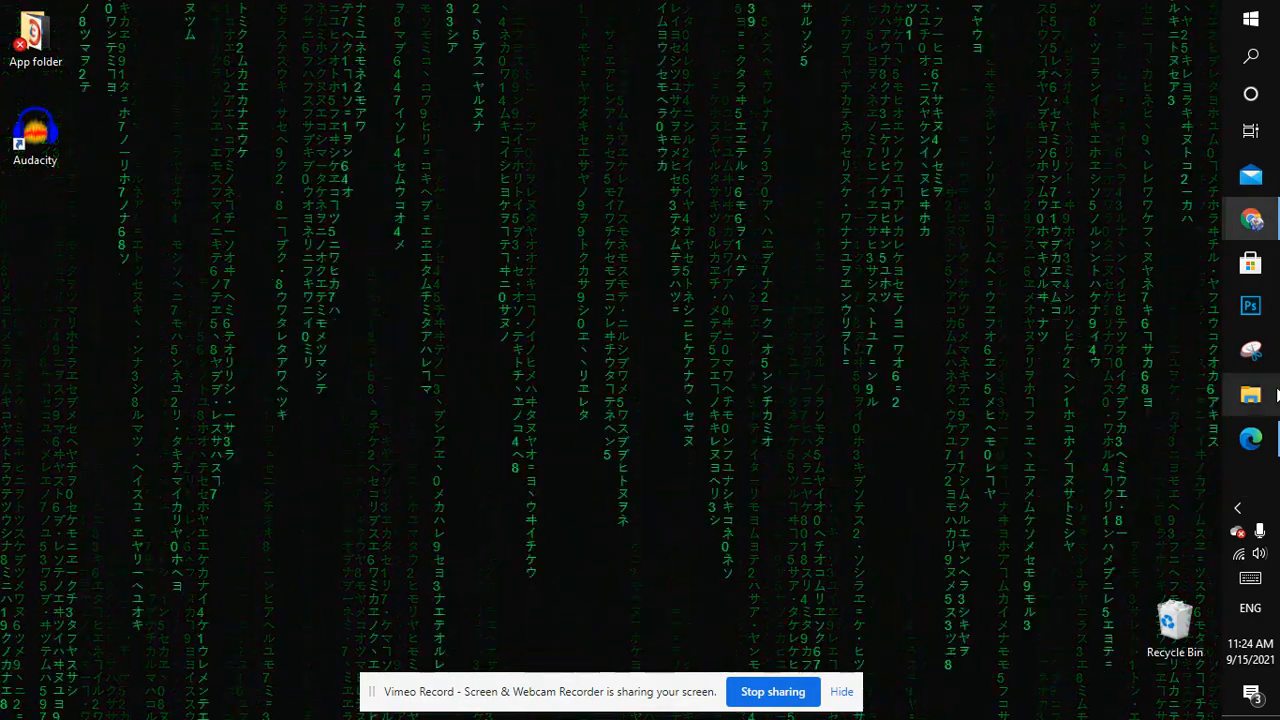
{"action": "mouse_move", "coordinate": [1250, 220]}
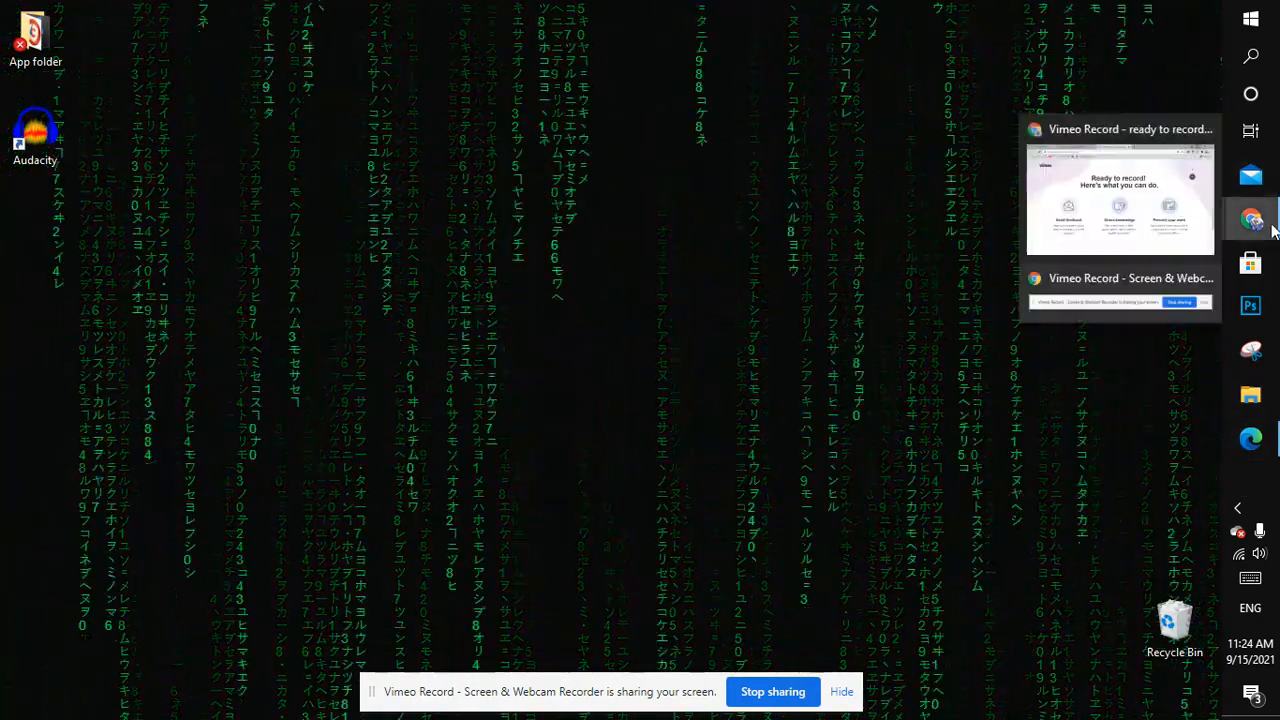